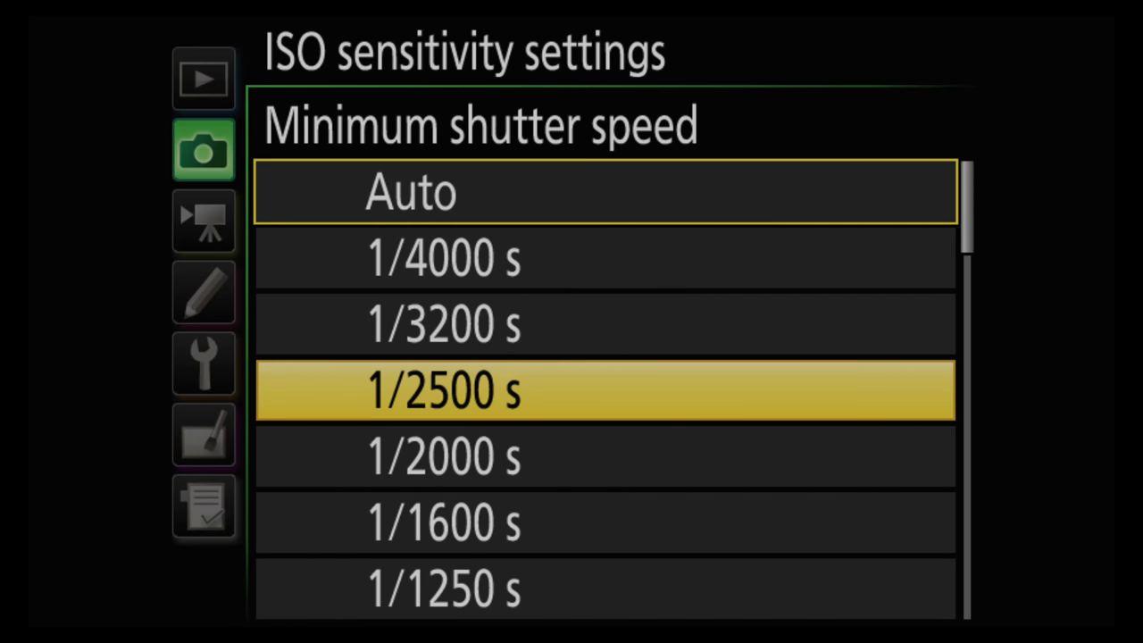
pyautogui.scroll(-3)
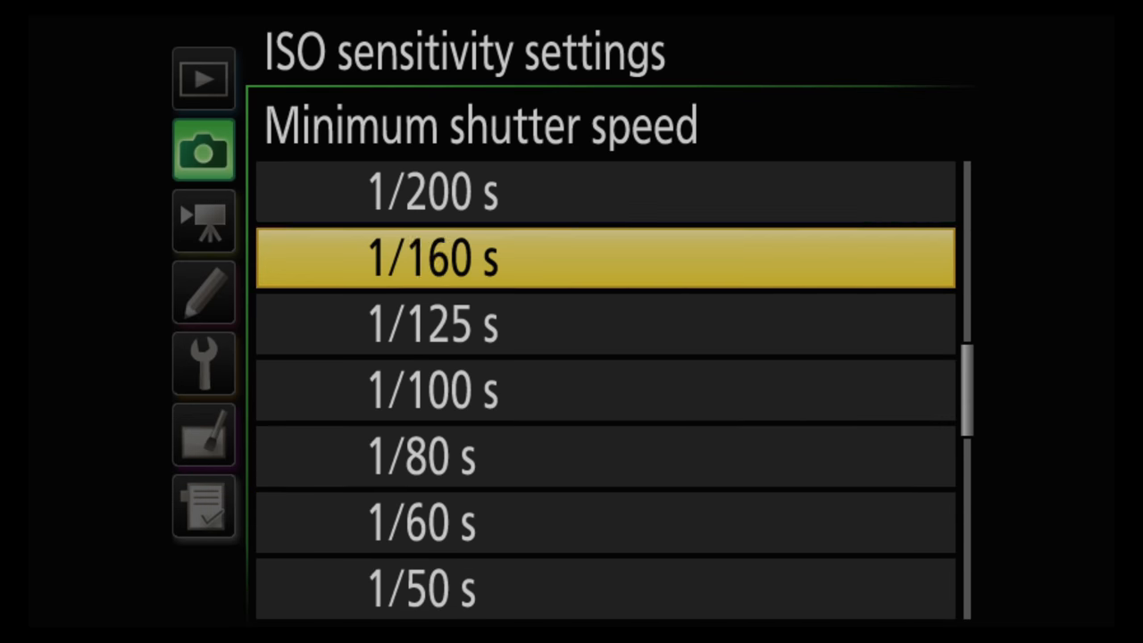